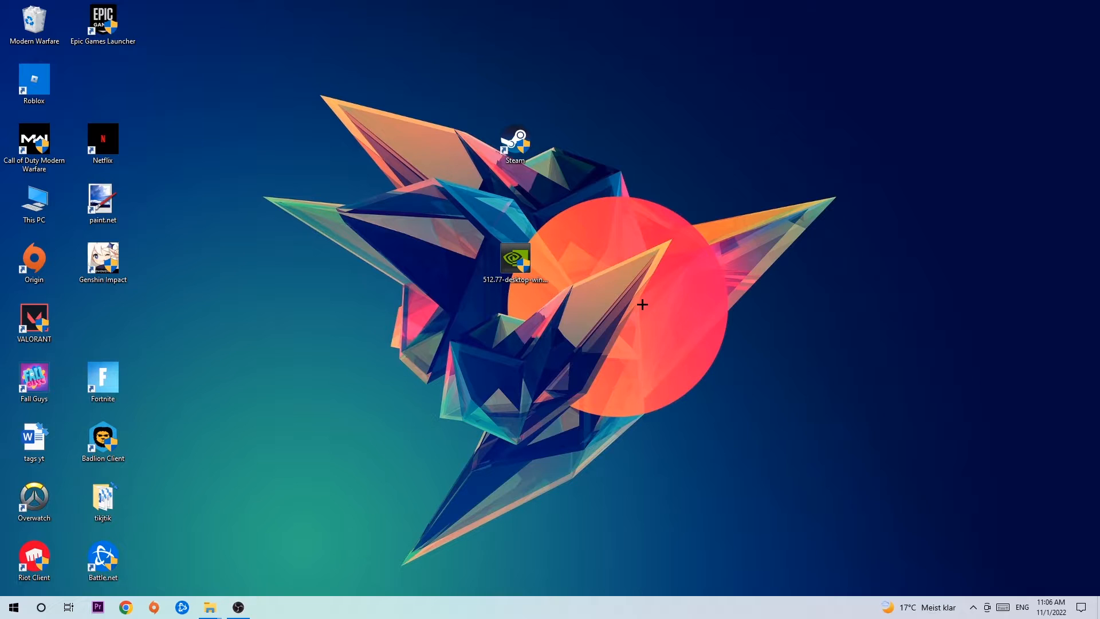
{"action": "mouse_move", "coordinate": [532, 174]}
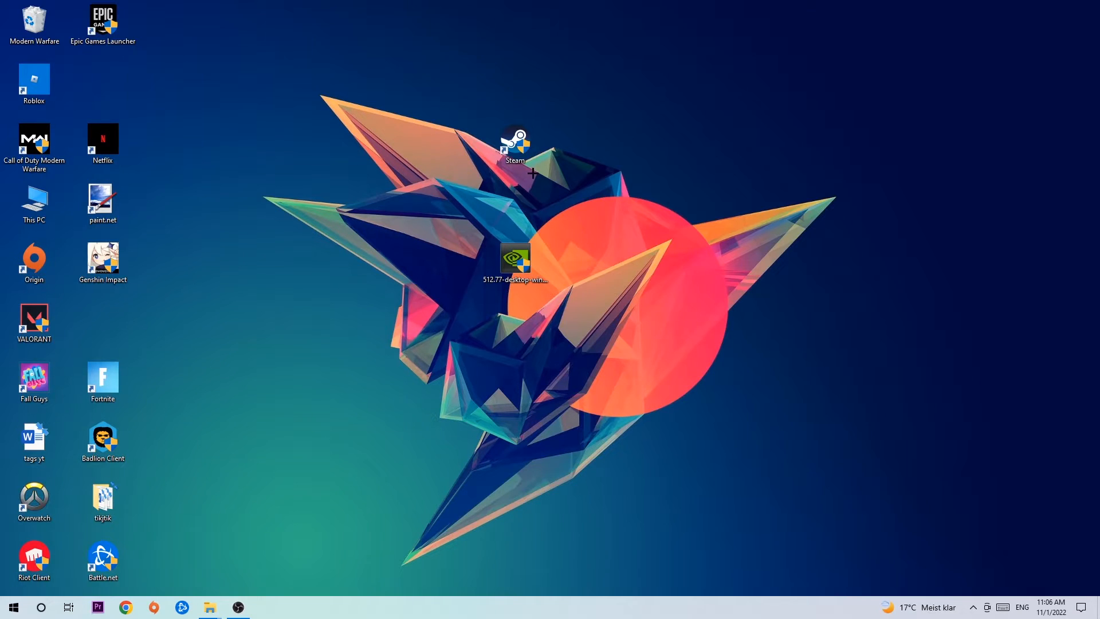
{"action": "mouse_move", "coordinate": [534, 163]}
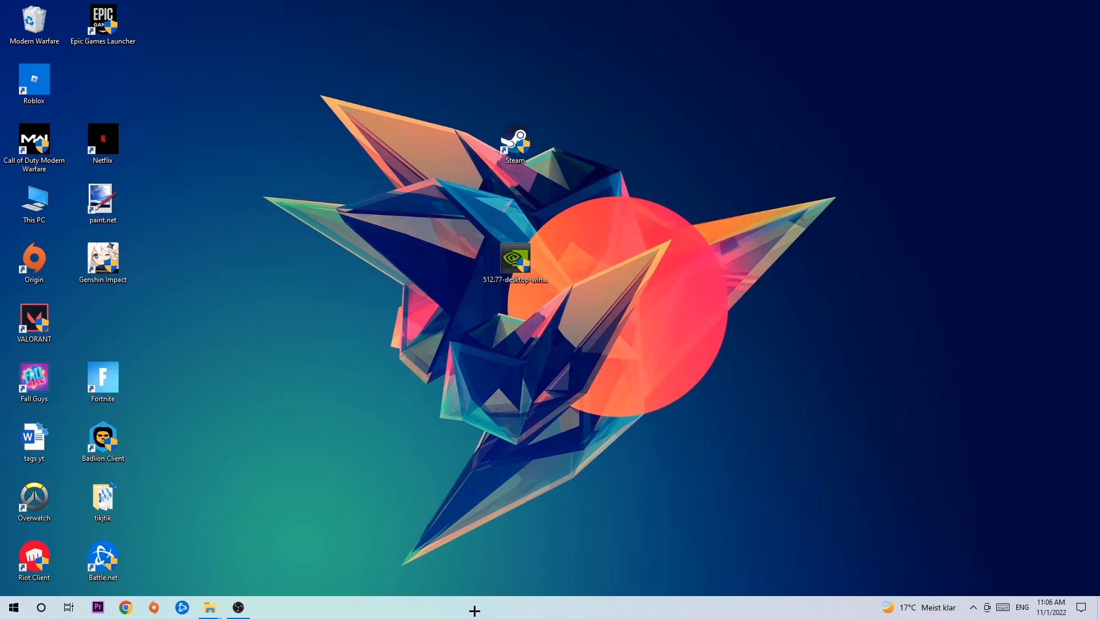
{"action": "mouse_move", "coordinate": [523, 552]}
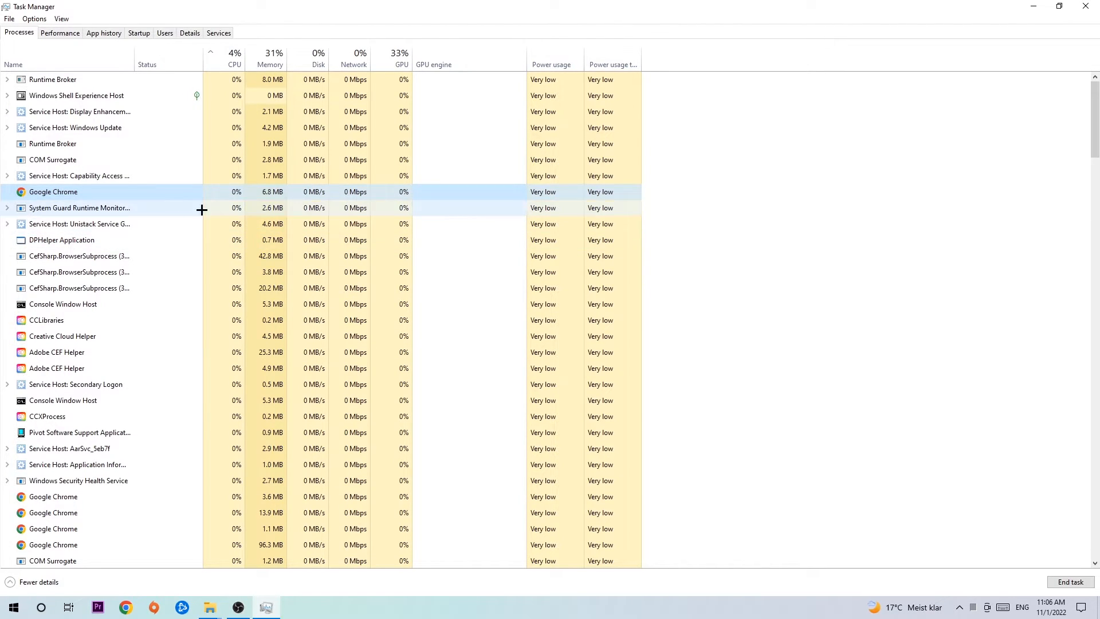
- Right-click a process in Task Manager's Processes list, then close Task Manager
{"action": "right_click", "coordinate": [52, 192]}
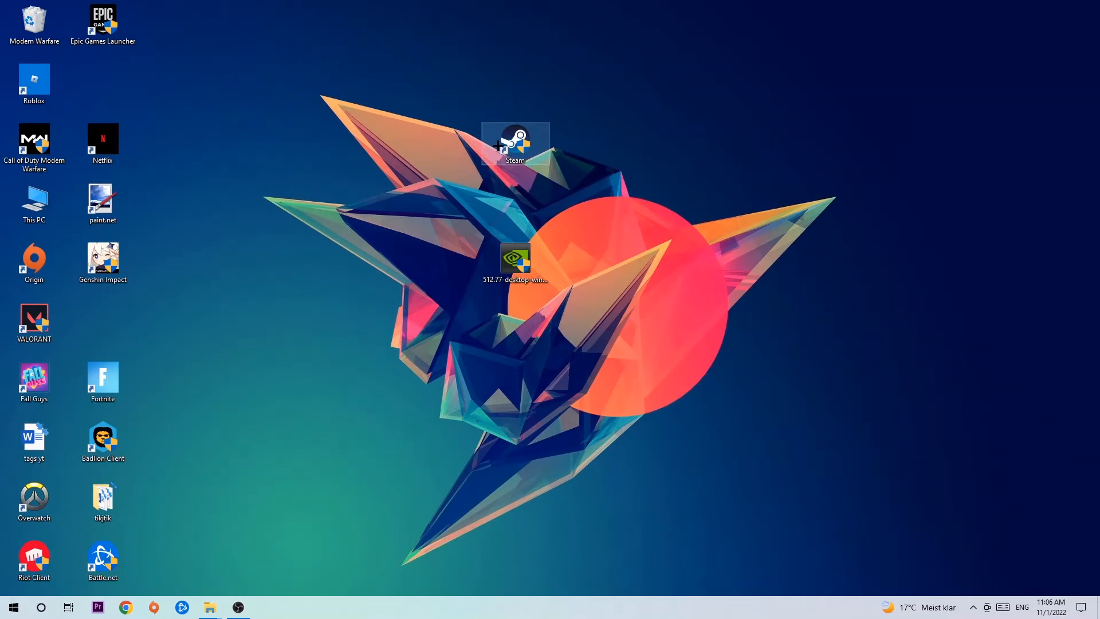
- Drag the Steam shortcut onto the orange sun and back, then right-click it
{"action": "left_click_drag", "start_coordinate": [515, 143], "coordinate": [650, 203]}
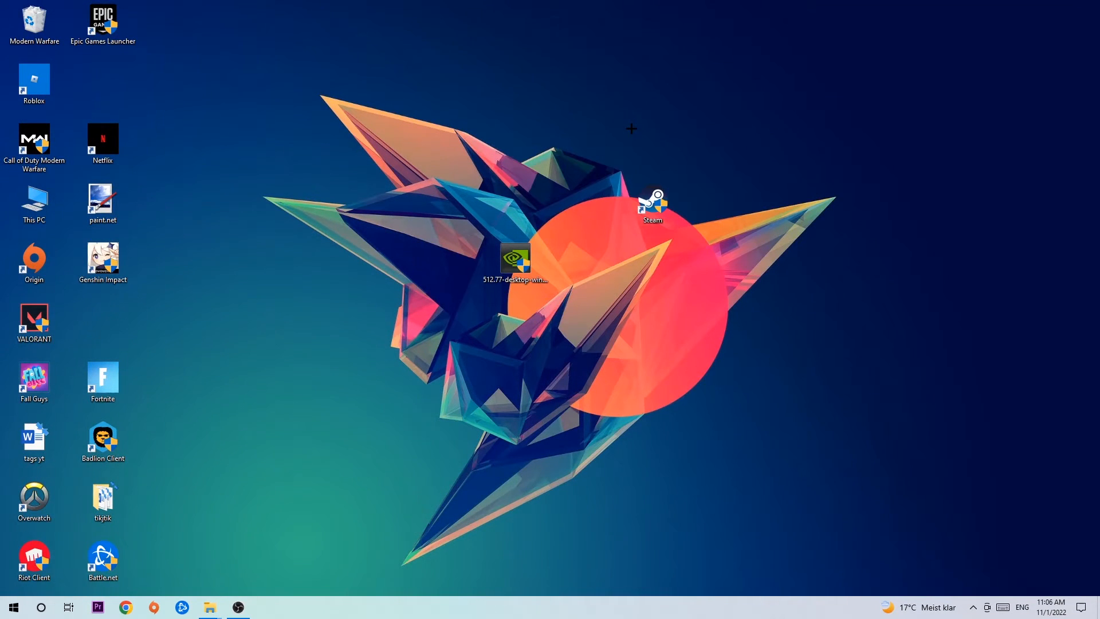
{"action": "left_click_drag", "start_coordinate": [652, 200], "coordinate": [515, 144]}
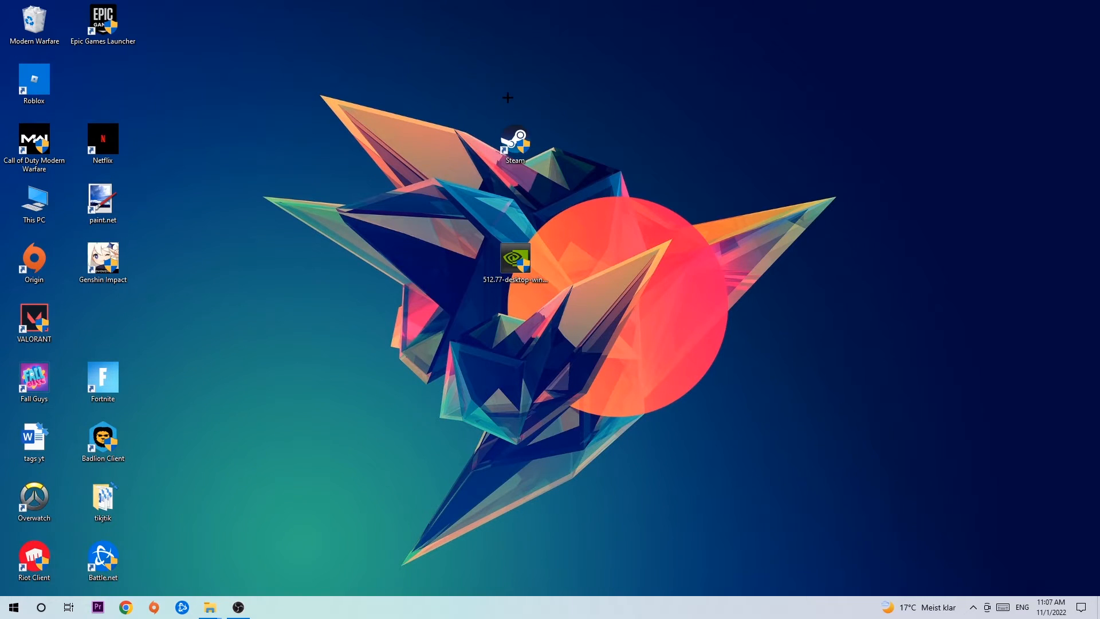
{"action": "left_click", "coordinate": [14, 607]}
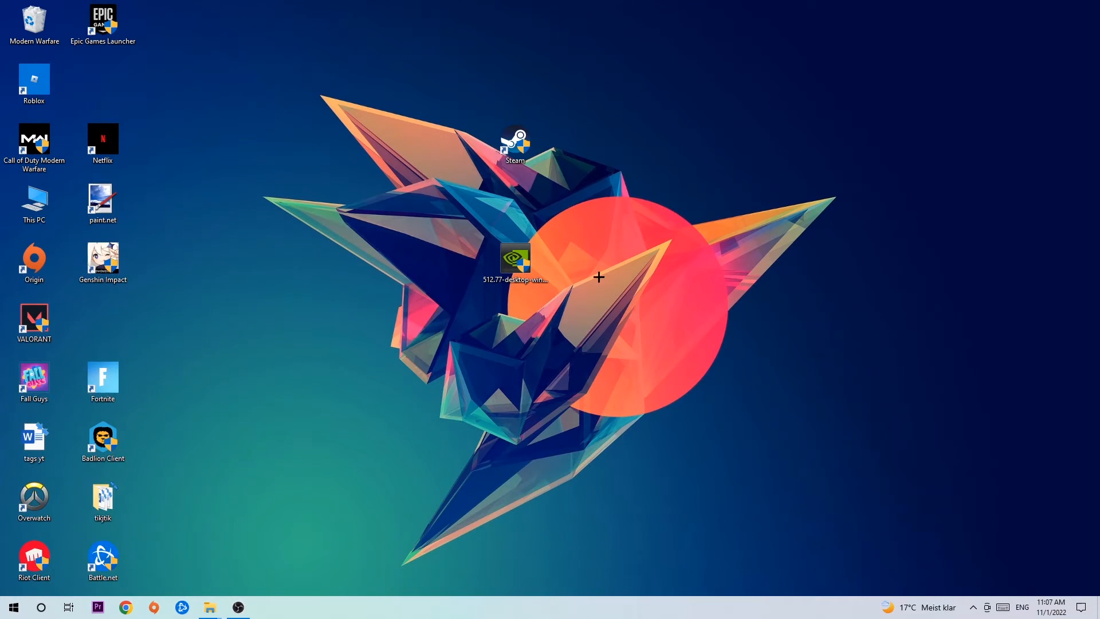
{"action": "right_click", "coordinate": [514, 140]}
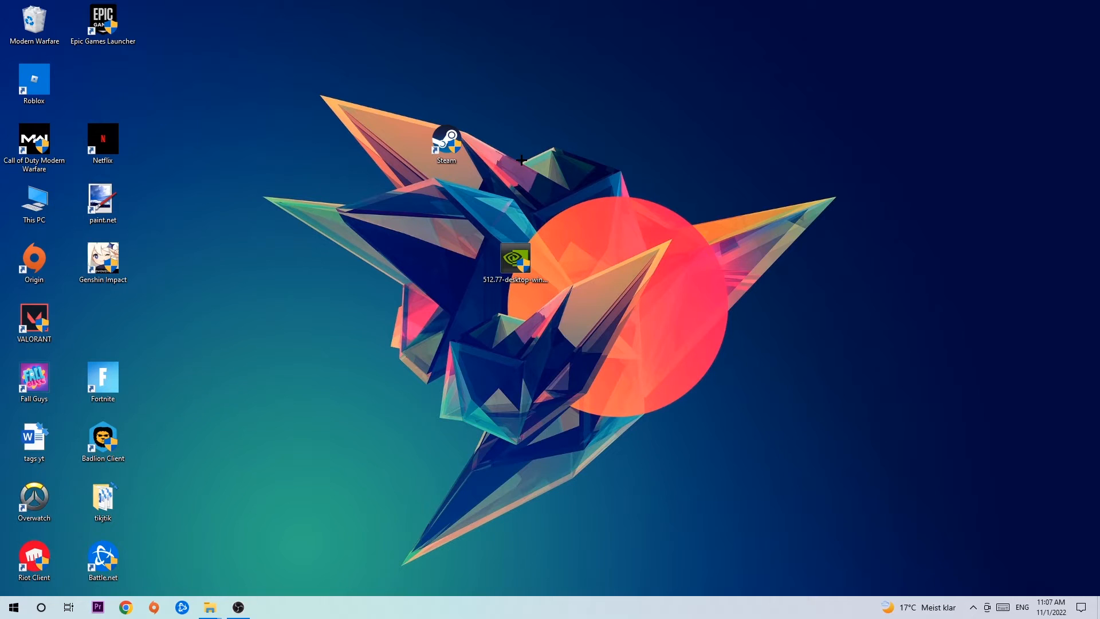
{"action": "mouse_move", "coordinate": [506, 151]}
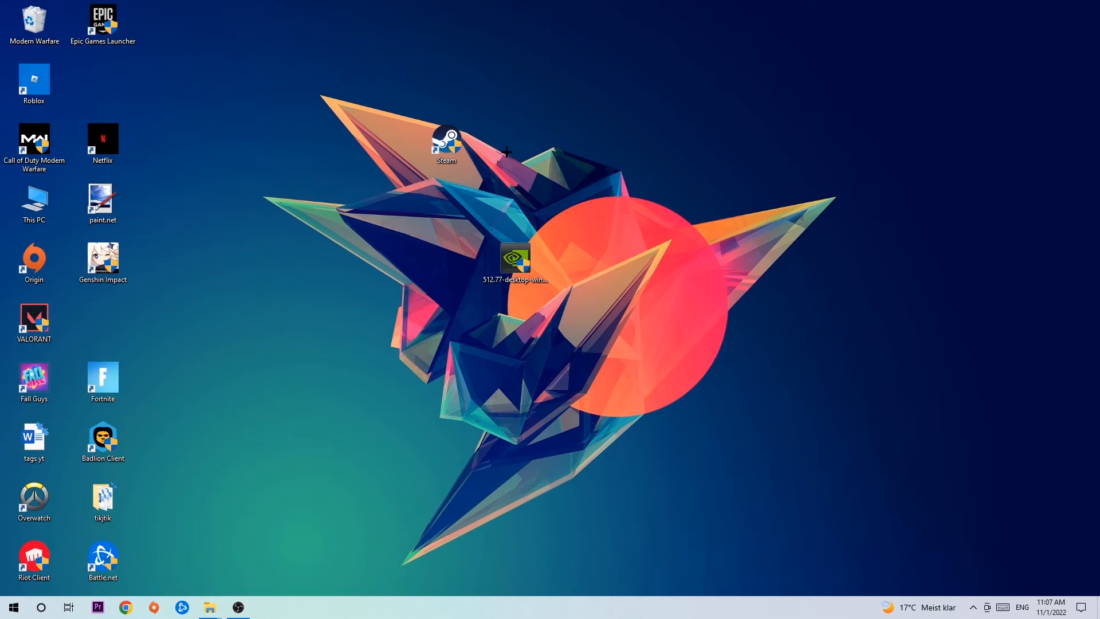
- Move Steam left, then view and close its Properties showing the Steam.exe target
{"action": "left_click_drag", "start_coordinate": [446, 140], "coordinate": [378, 200]}
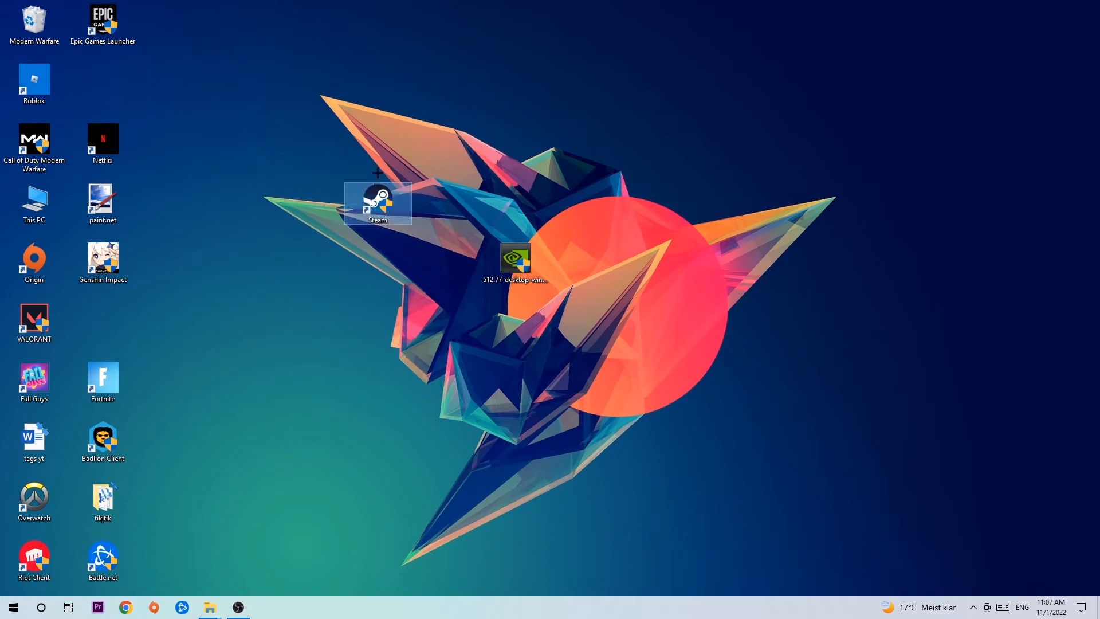
{"action": "right_click", "coordinate": [376, 204]}
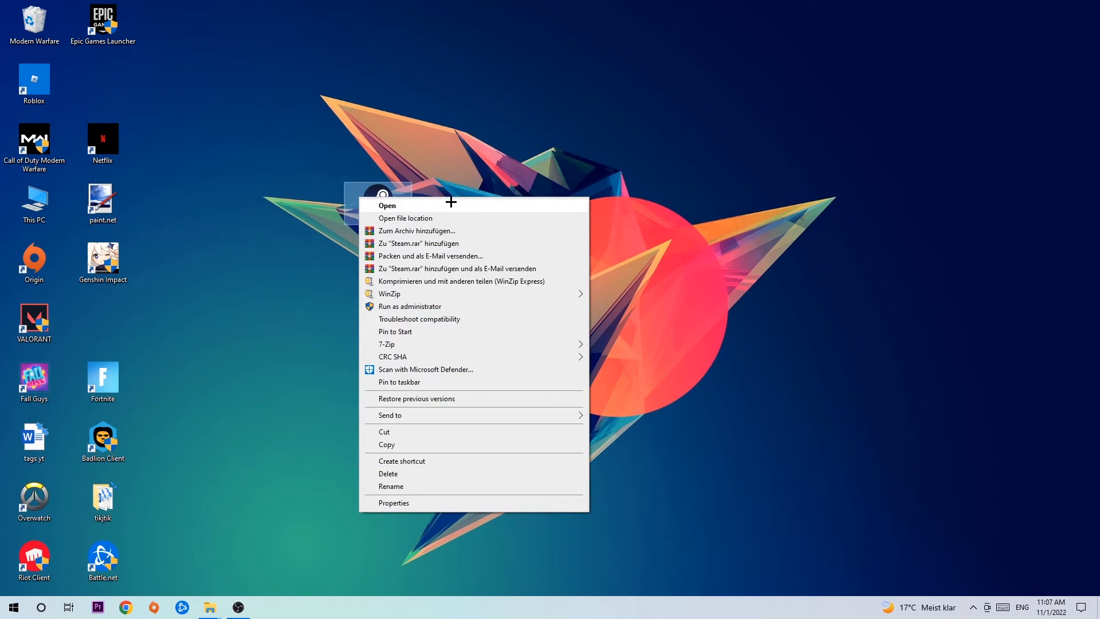
{"action": "left_click", "coordinate": [393, 502]}
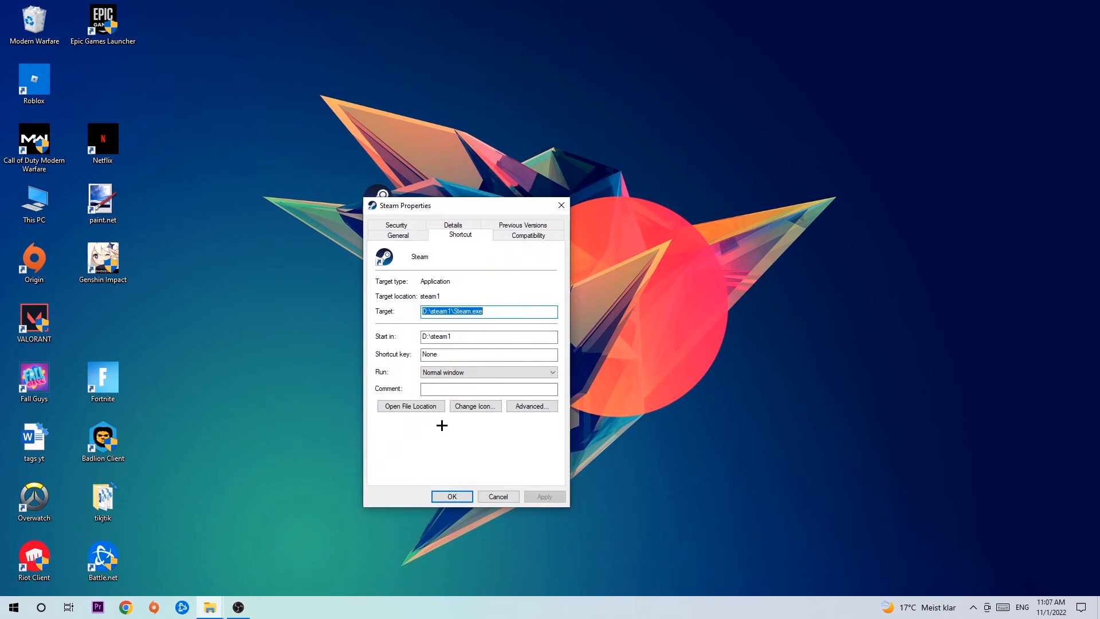
{"action": "left_click", "coordinate": [528, 235]}
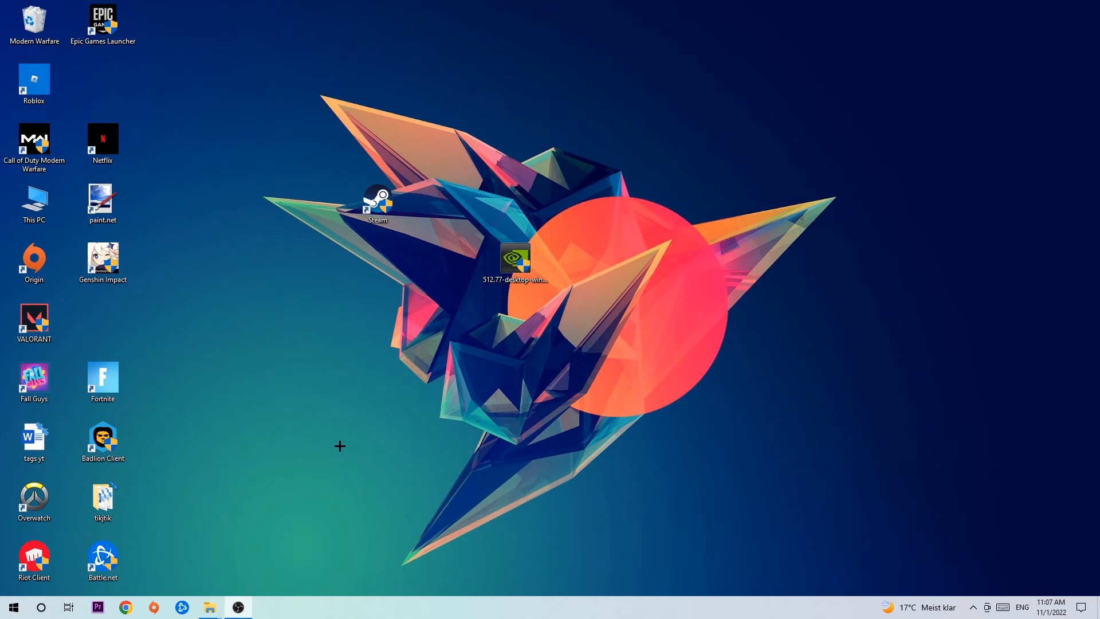
{"action": "mouse_move", "coordinate": [370, 437]}
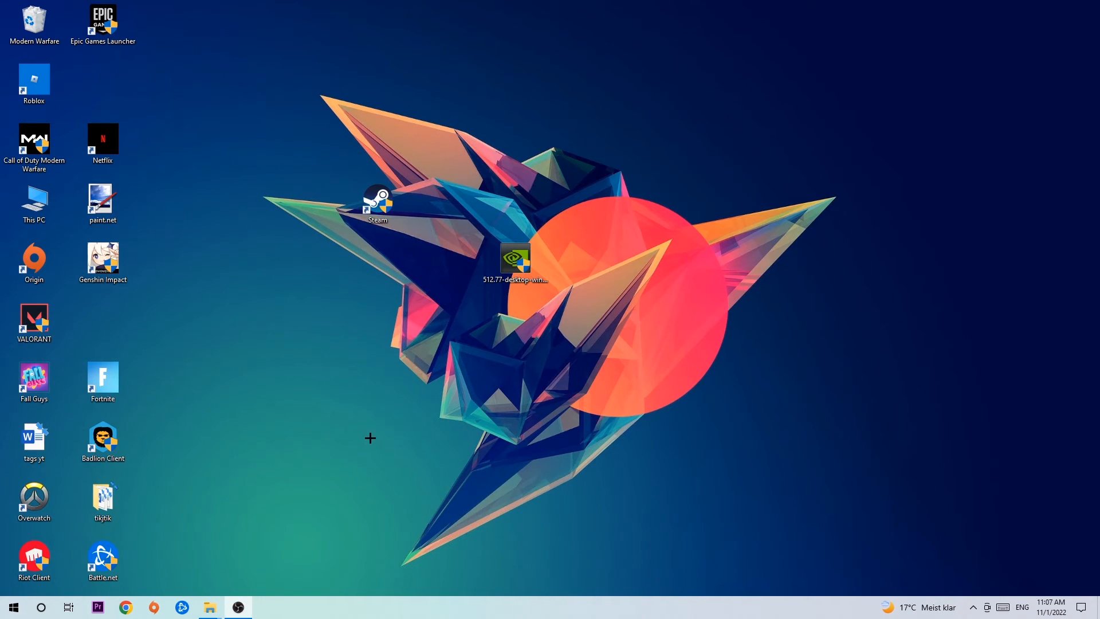
- Drag the Steam shortcut right to sit above the NVIDIA installer icon
{"action": "left_click", "coordinate": [378, 207]}
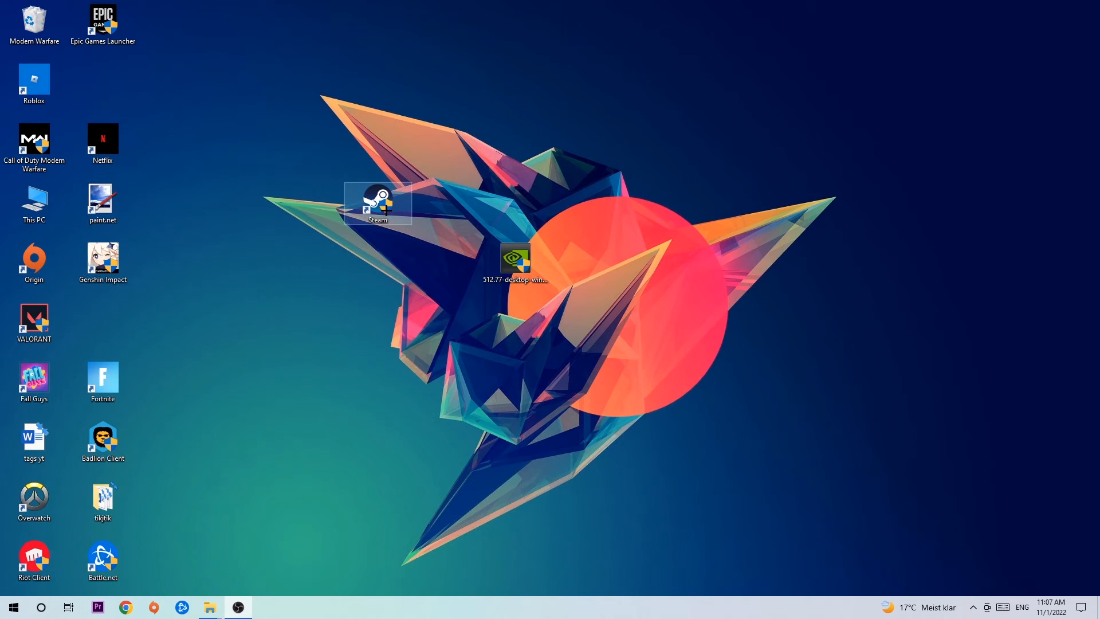
{"action": "left_click_drag", "start_coordinate": [378, 203], "coordinate": [514, 203]}
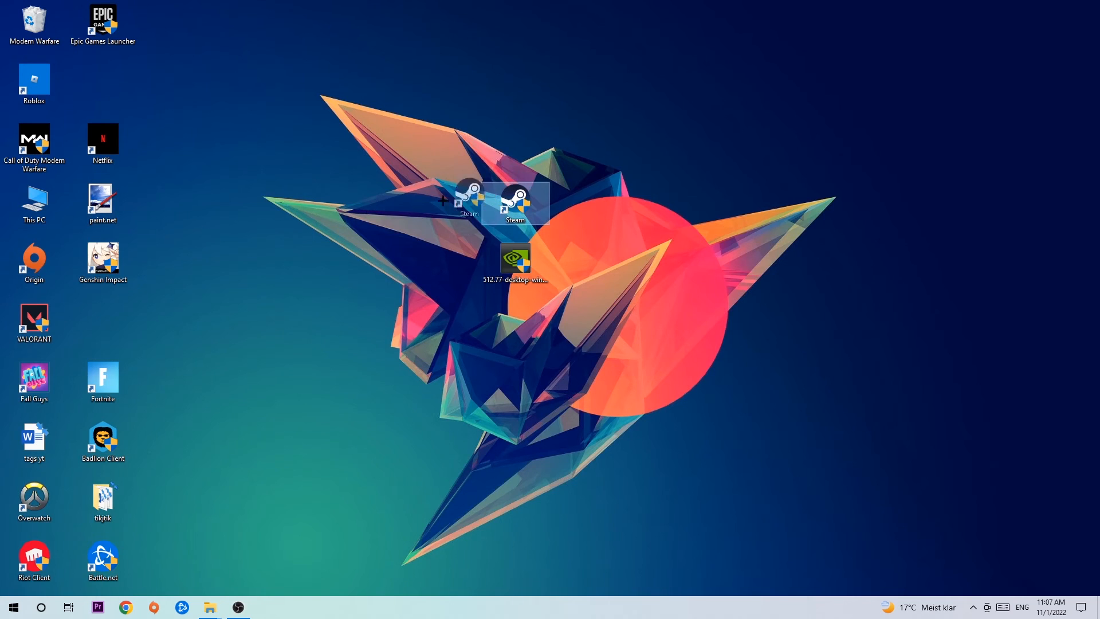